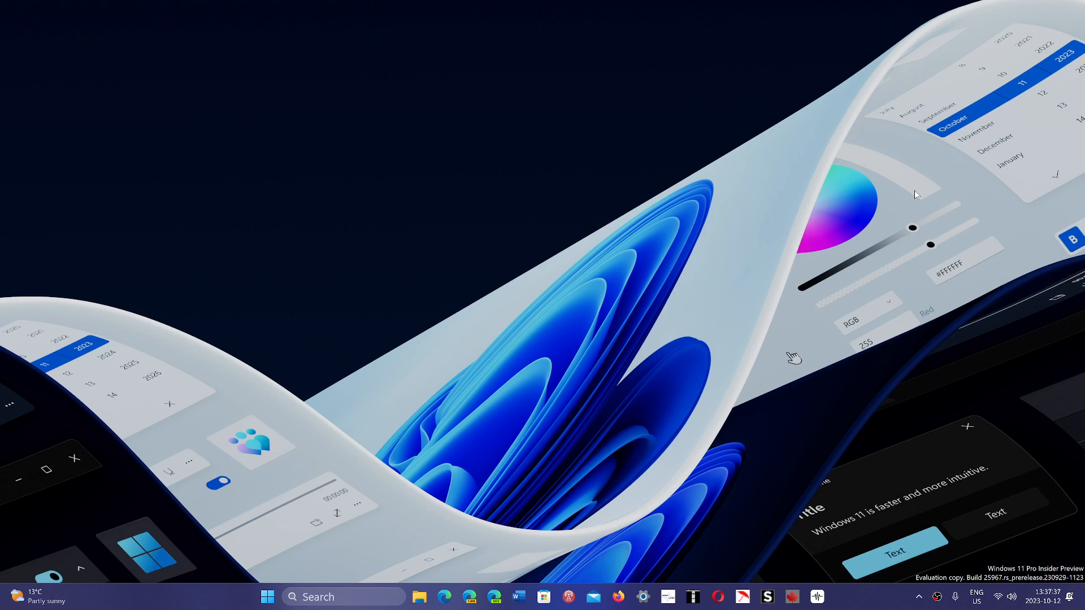
{"action": "mouse_move", "coordinate": [640, 204]}
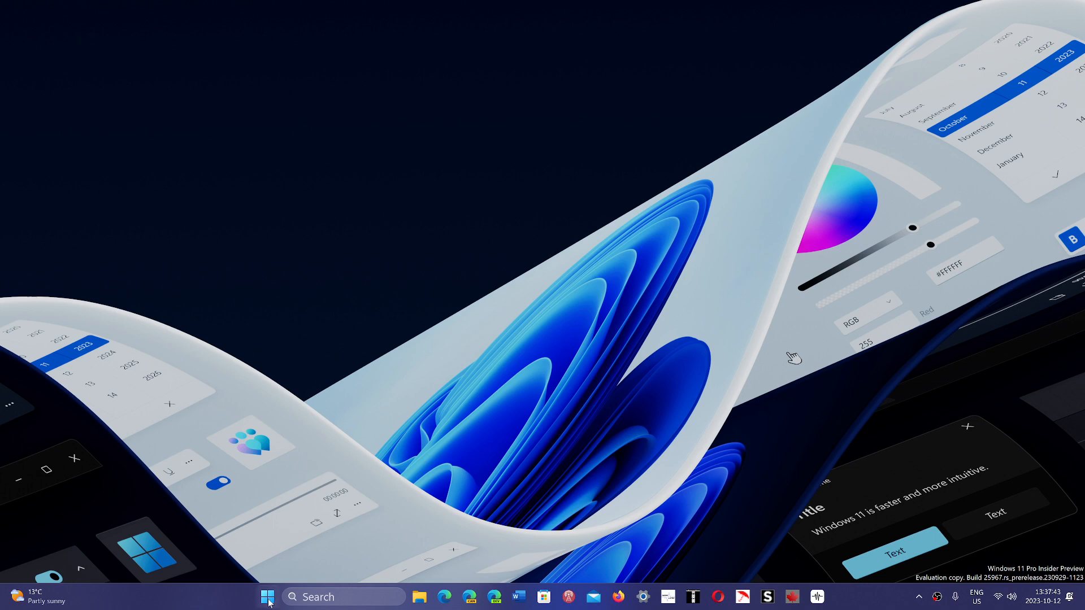
Step: Bring up the Start menu showing pinned apps like Edge, Office, Photos and Settings
{"action": "left_click", "coordinate": [267, 596]}
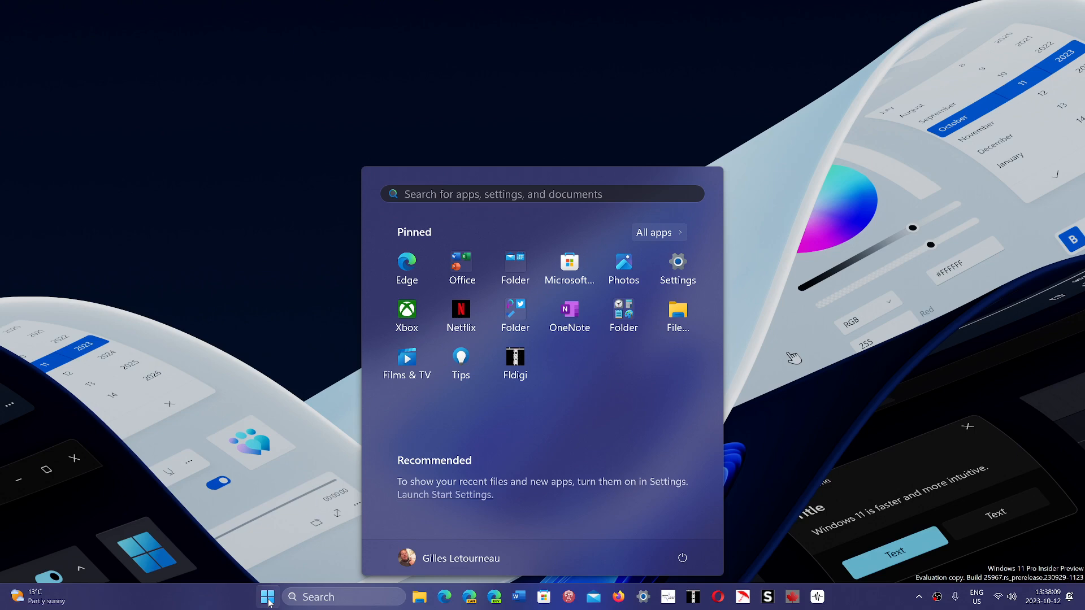
{"action": "mouse_move", "coordinate": [677, 269]}
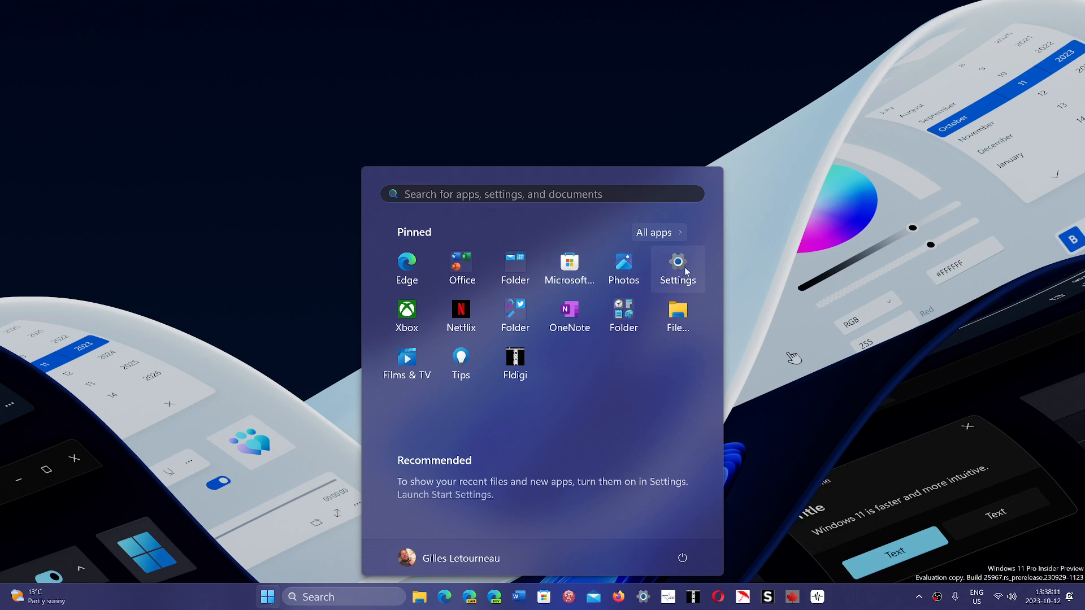
Step: Dismiss the Start menu to the desktop, then bring it back up
{"action": "left_click", "coordinate": [677, 269]}
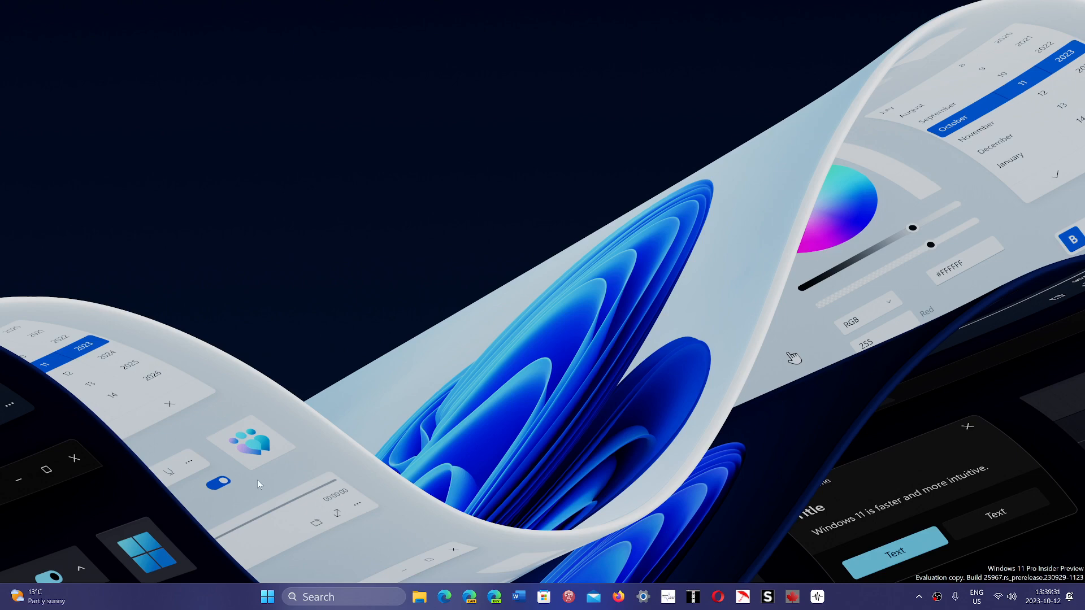
{"action": "left_click", "coordinate": [267, 597]}
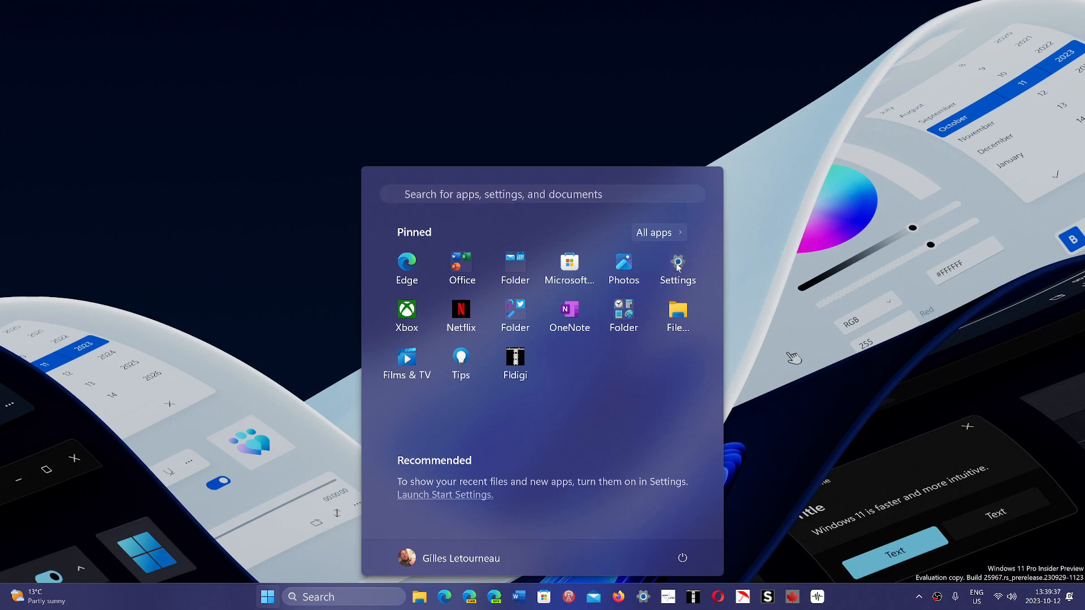
Step: Launch Settings from its pinned icon, landing on the Home page
{"action": "left_click", "coordinate": [677, 263]}
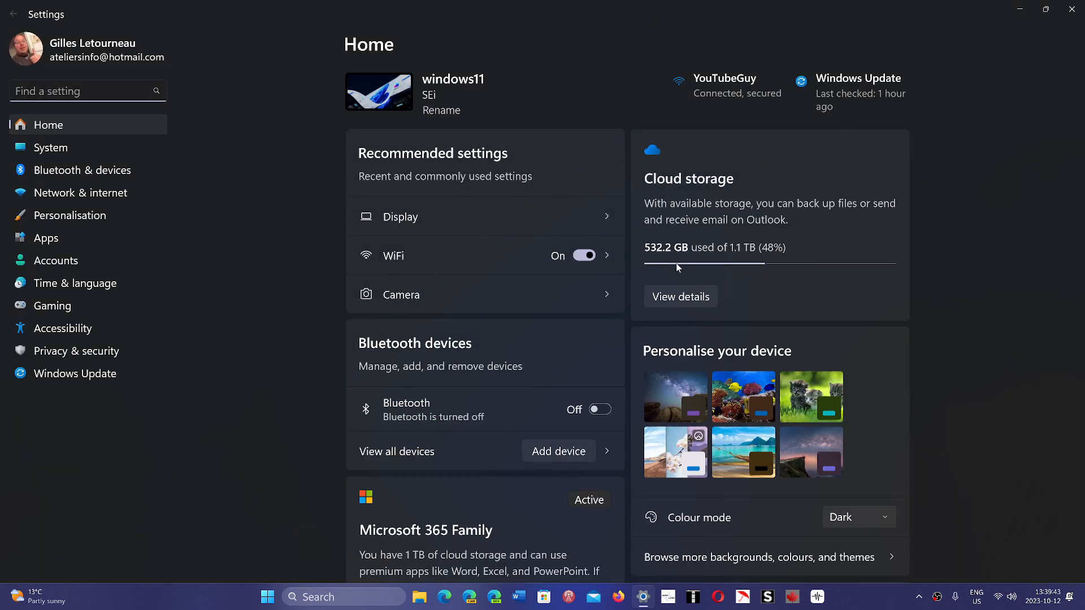
Step: Switch Settings to the System page listing Display, Sound, Notifications, Power and Storage
{"action": "left_click", "coordinate": [49, 147]}
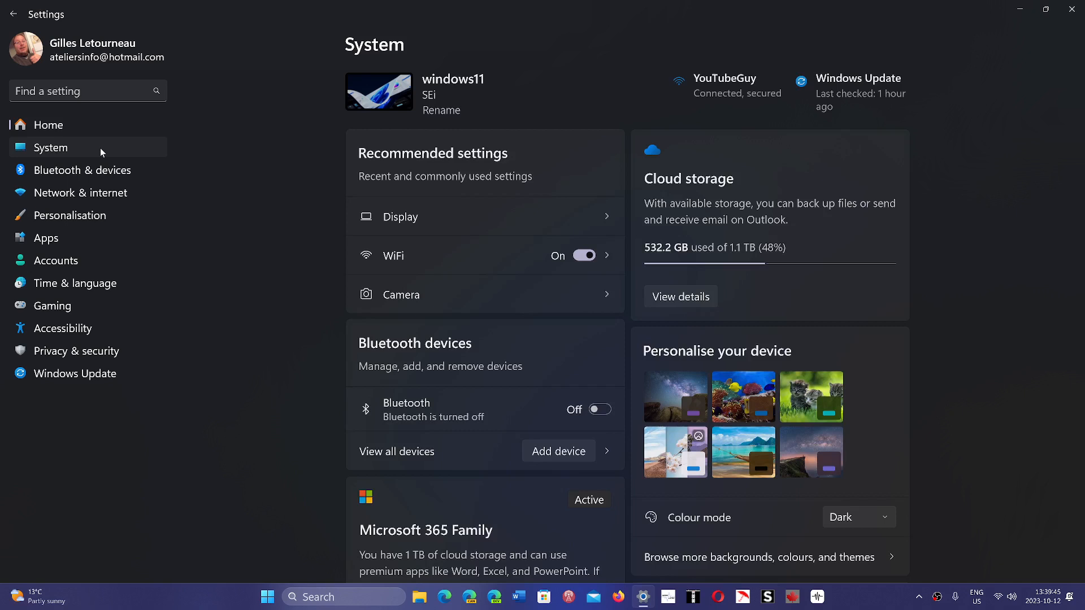
{"action": "left_click", "coordinate": [50, 147]}
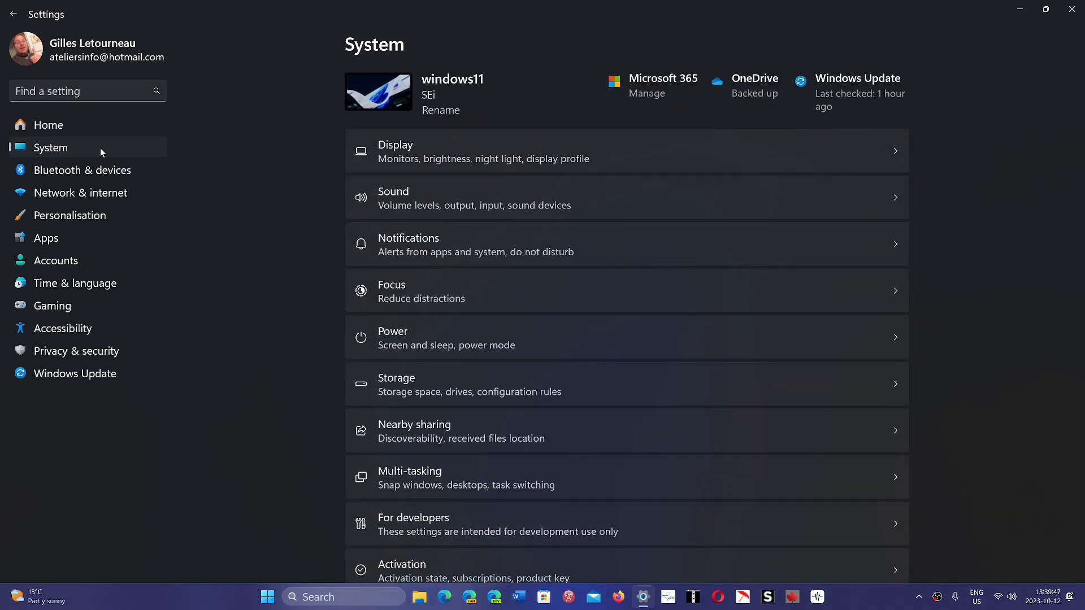